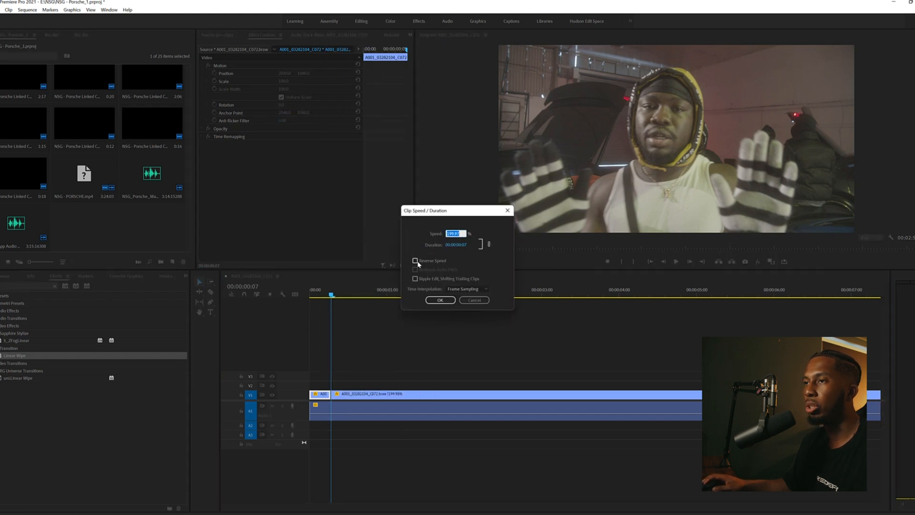
Enable Reverse Speed on the copied clip and confirm the speed change.
click(415, 260)
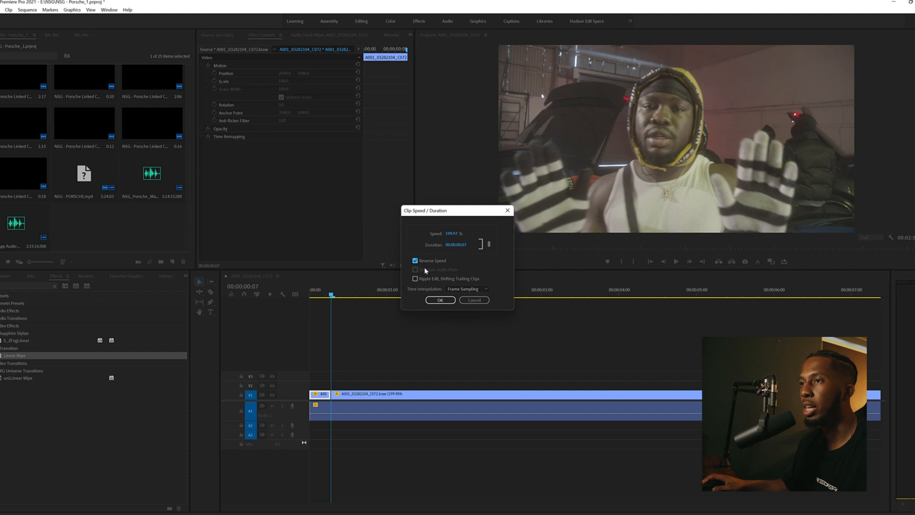
click(439, 300)
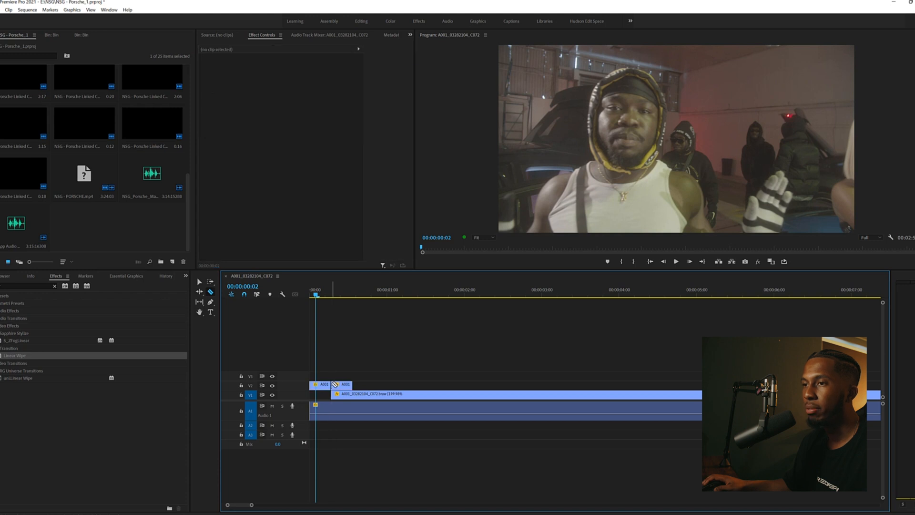
Select the short reversed clip piece on track V2.
click(343, 384)
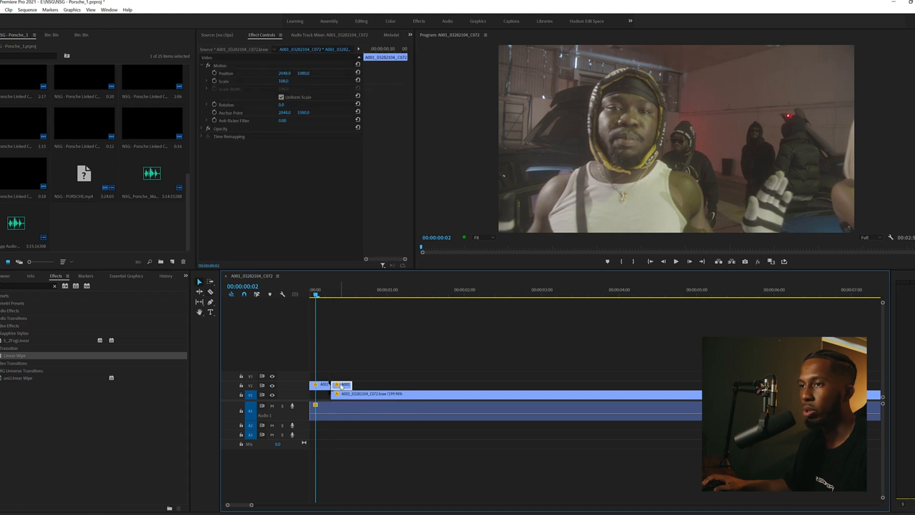
mouse_move(341, 395)
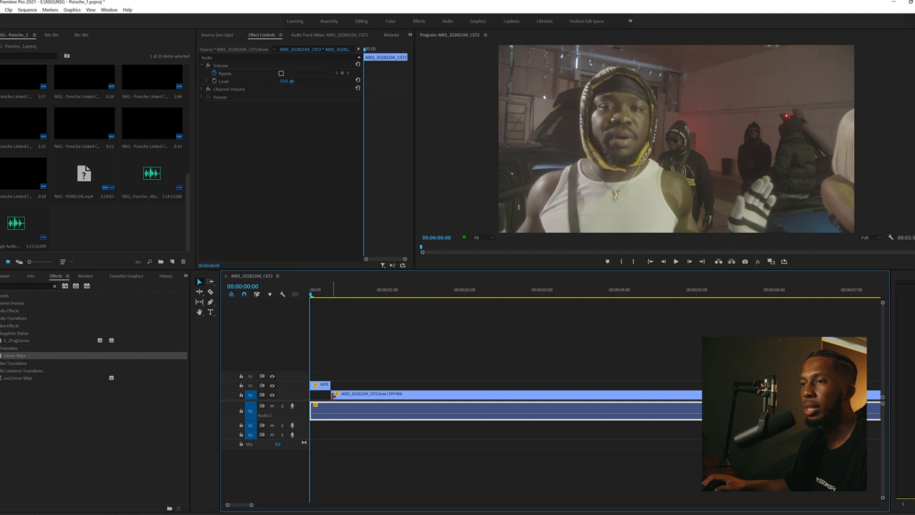
mouse_move(333, 395)
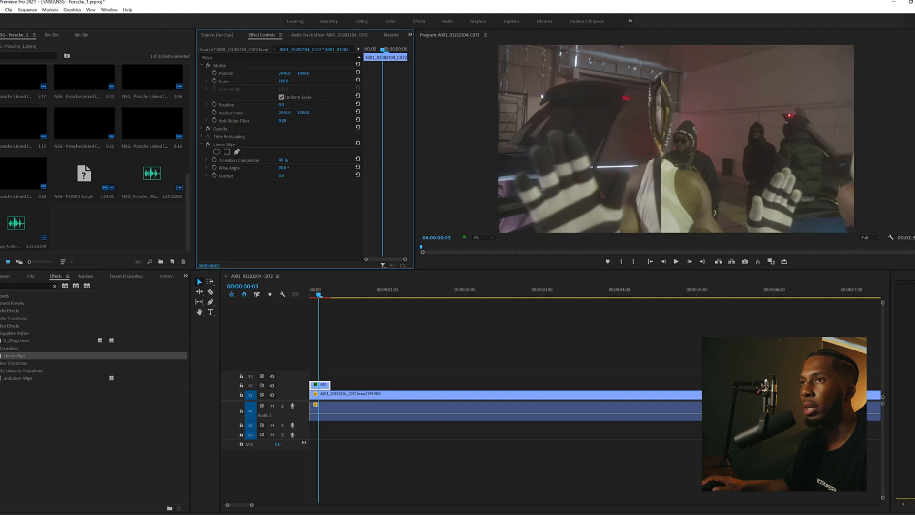
Set the Linear Wipe Transition Completion to 50%.
click(289, 159)
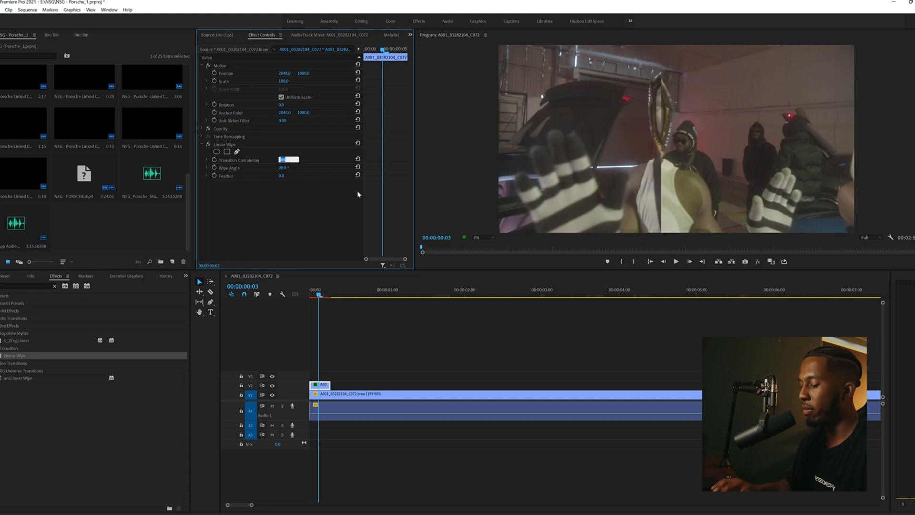
text(50 %)
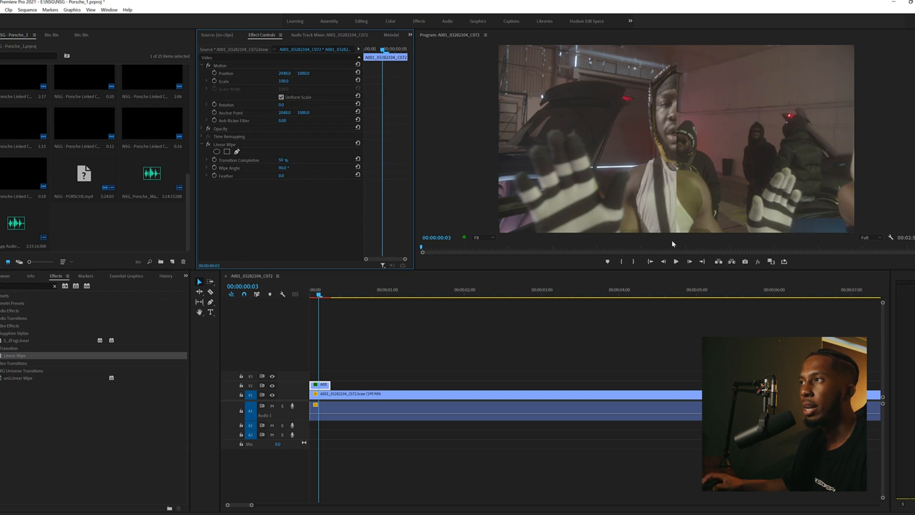
mouse_move(725, 139)
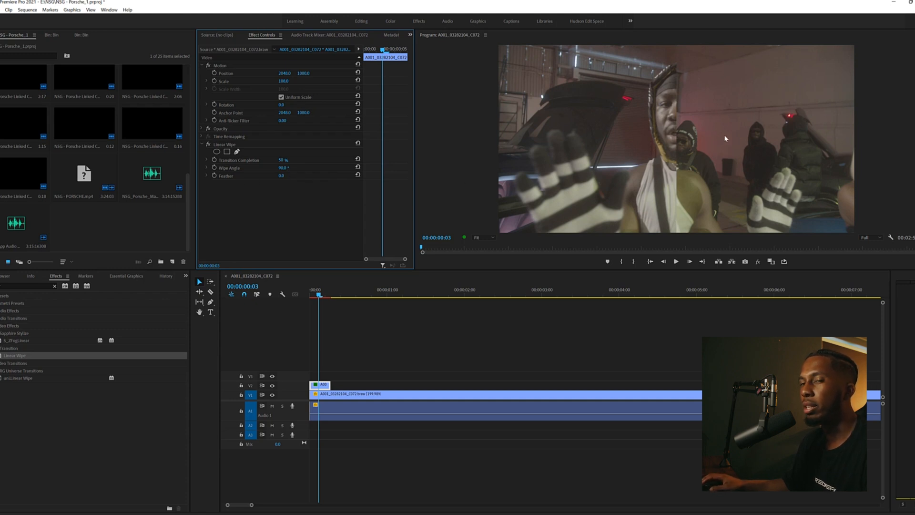